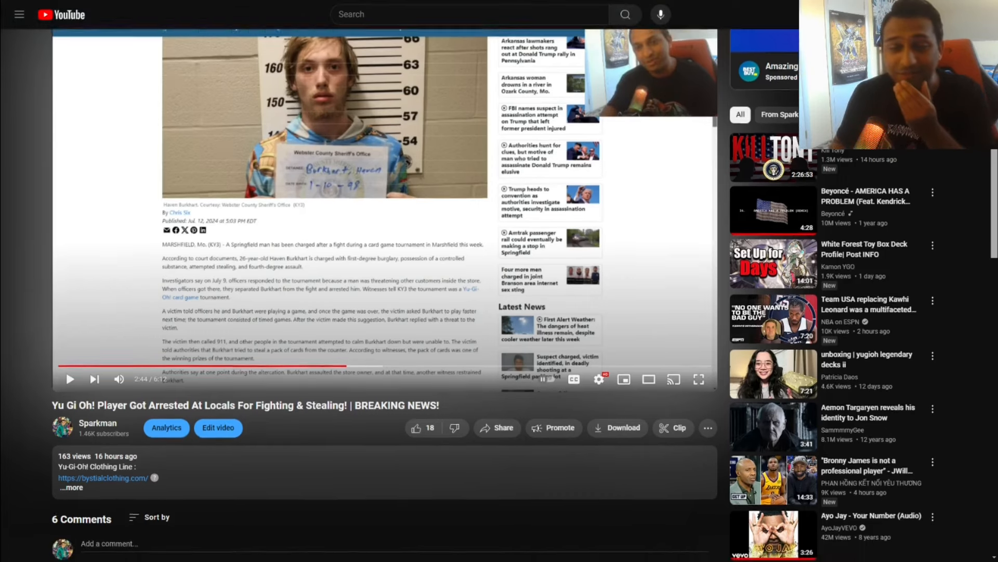
scroll(down, 3)
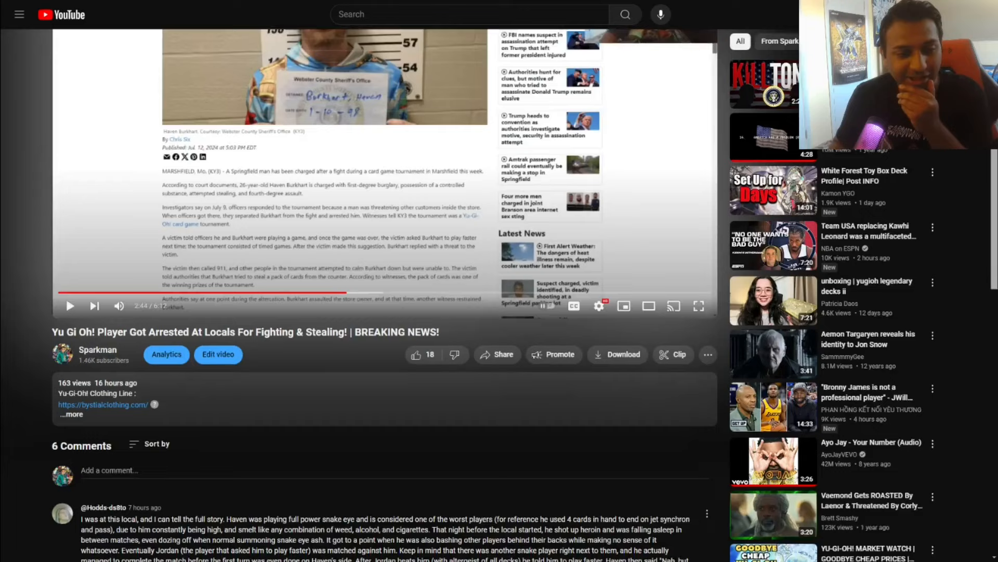
scroll(down, 3)
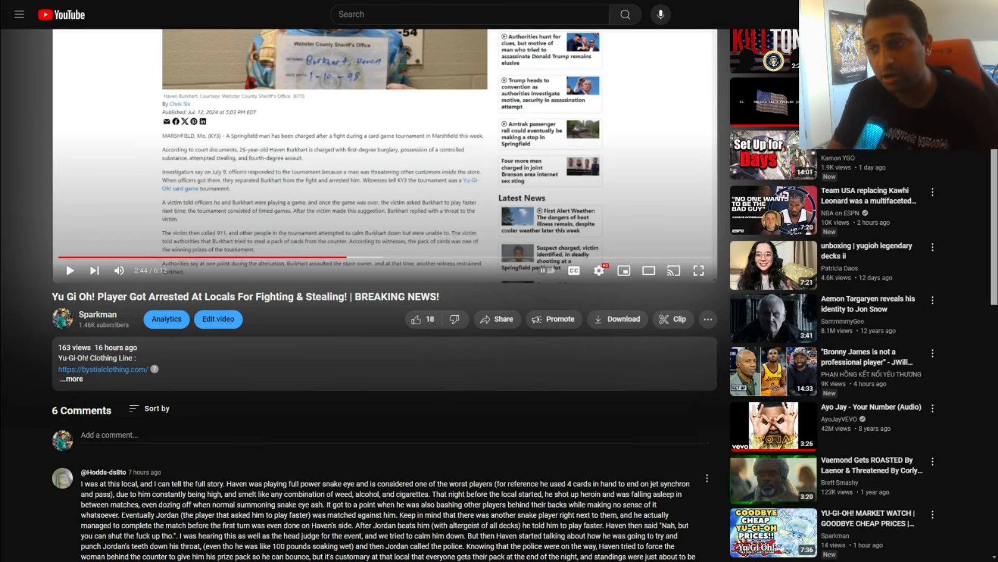
scroll(down, 3)
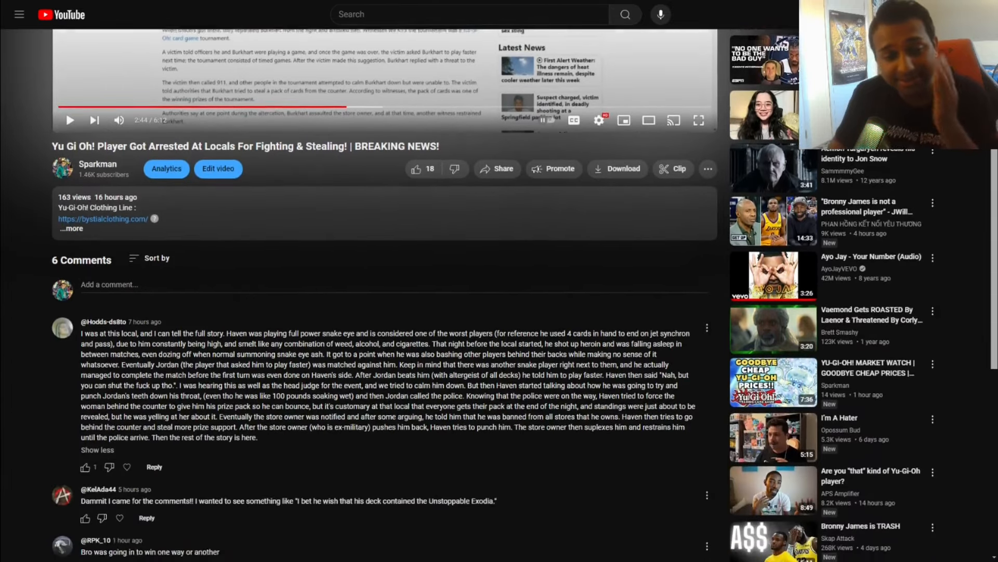
scroll(down, 3)
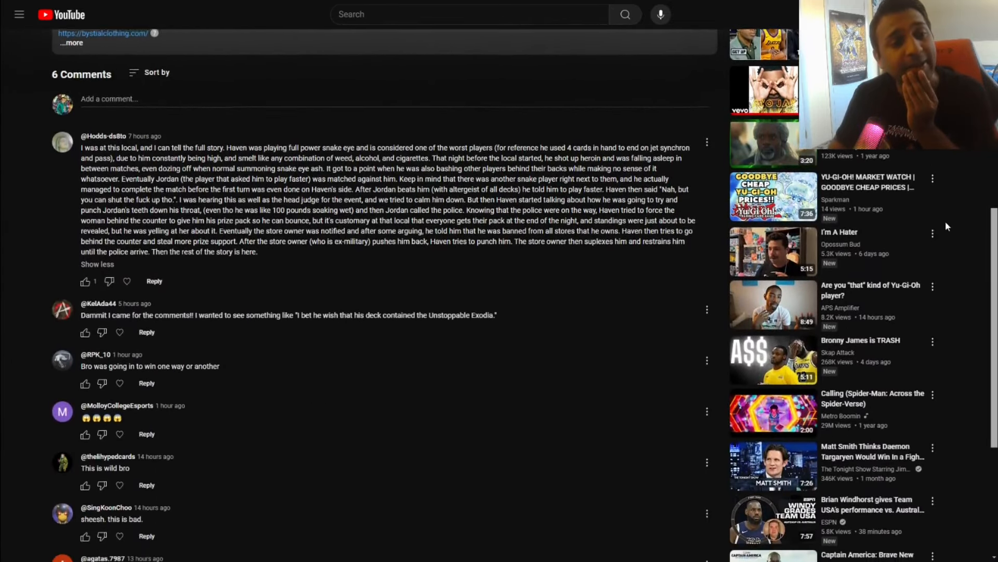
scroll(down, 3)
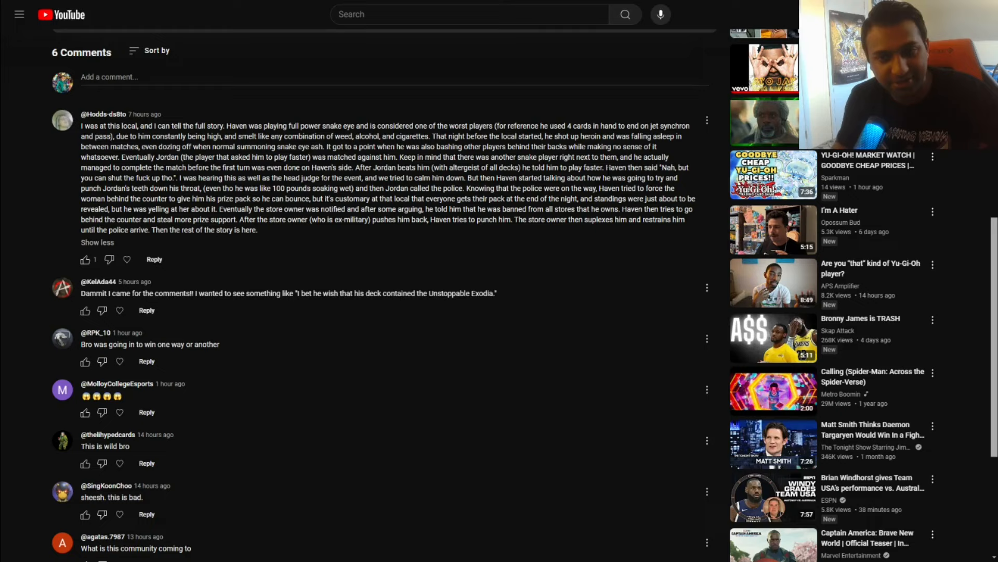
mouse_move(200, 178)
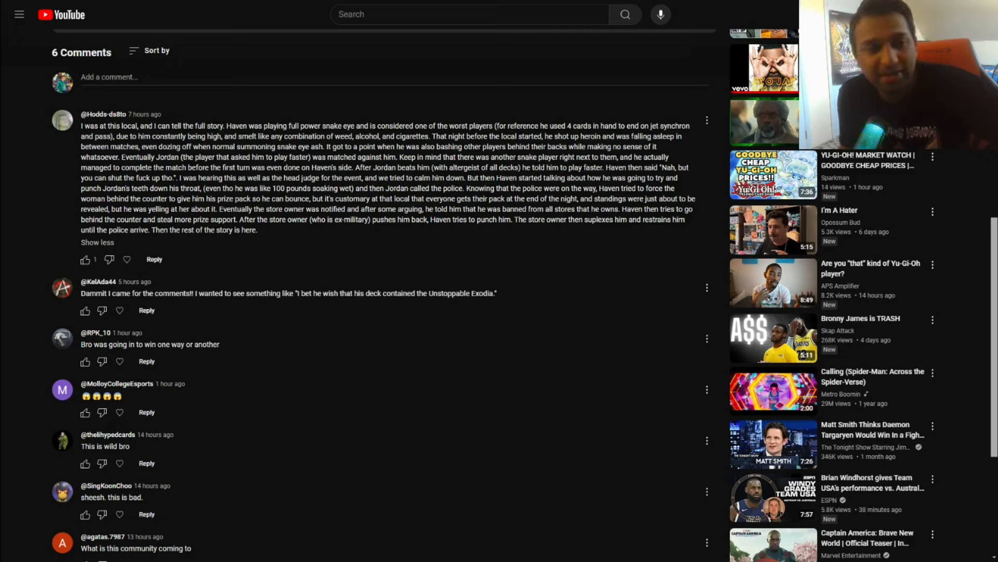
mouse_move(375, 227)
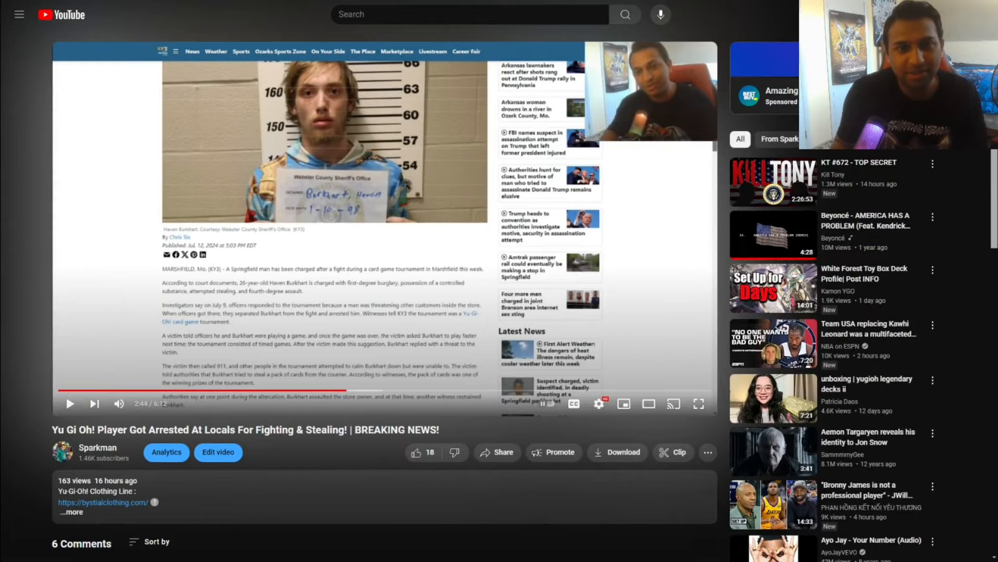
scroll(down, 3)
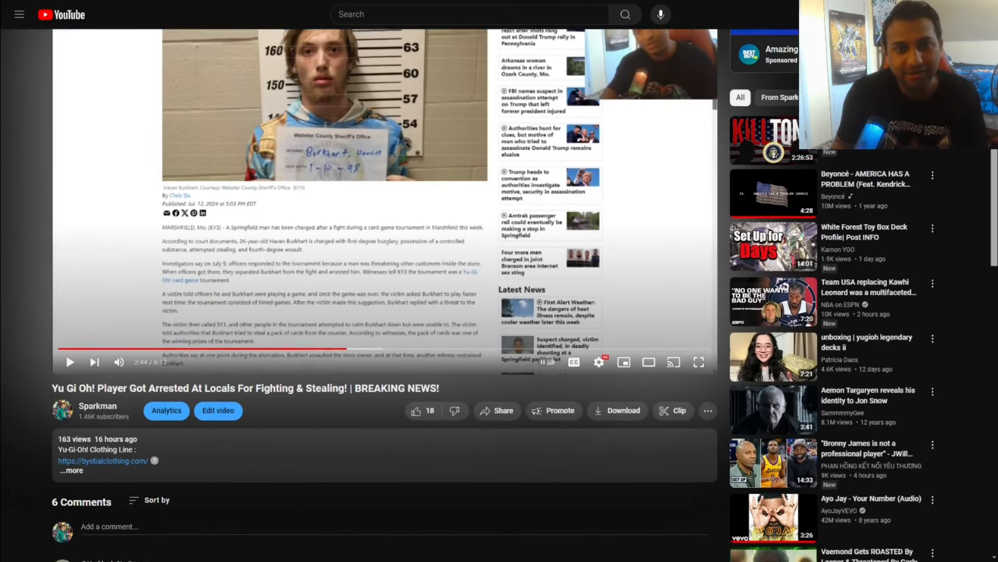
scroll(down, 3)
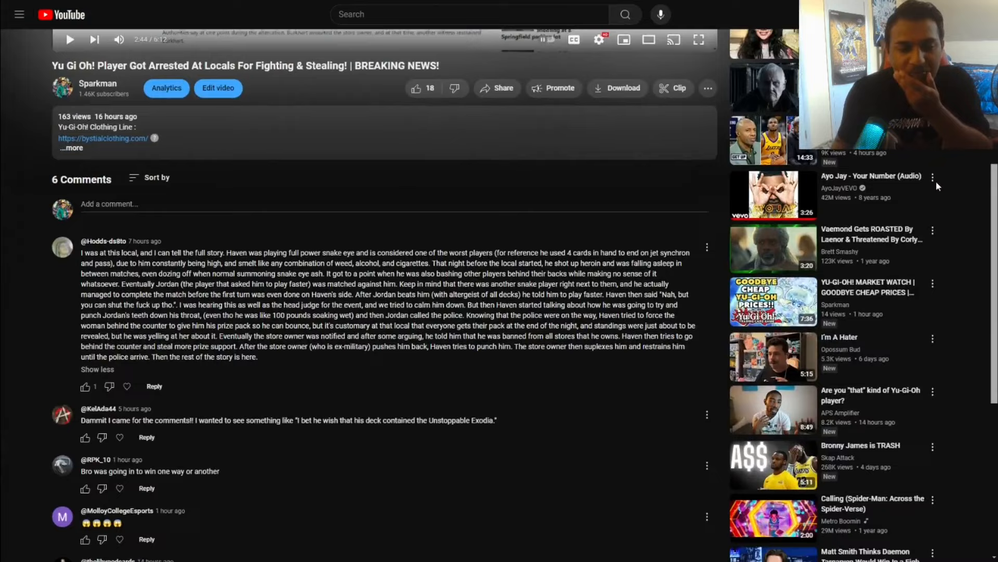
scroll(down, 3)
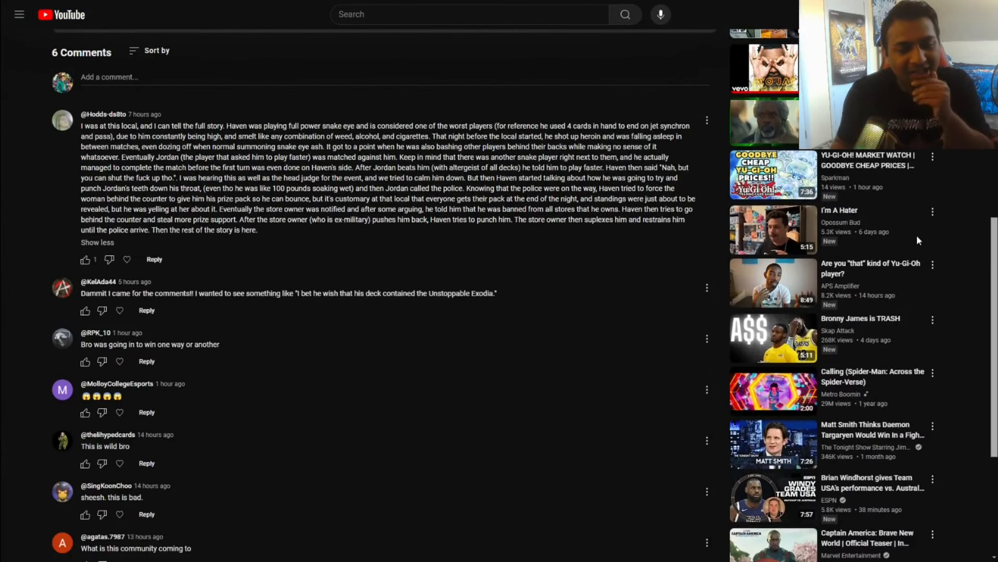